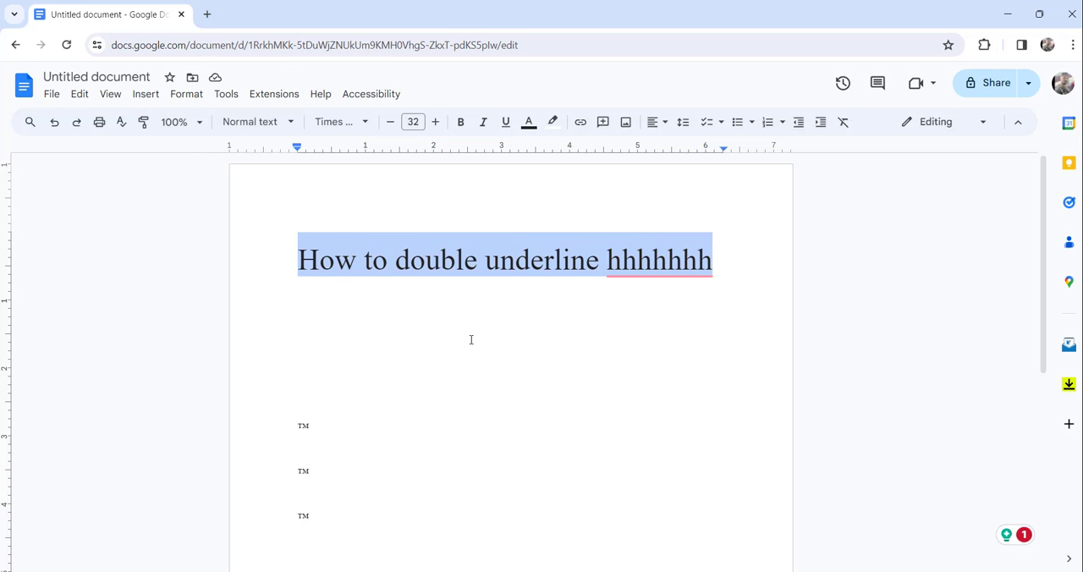
mouse_move(745, 278)
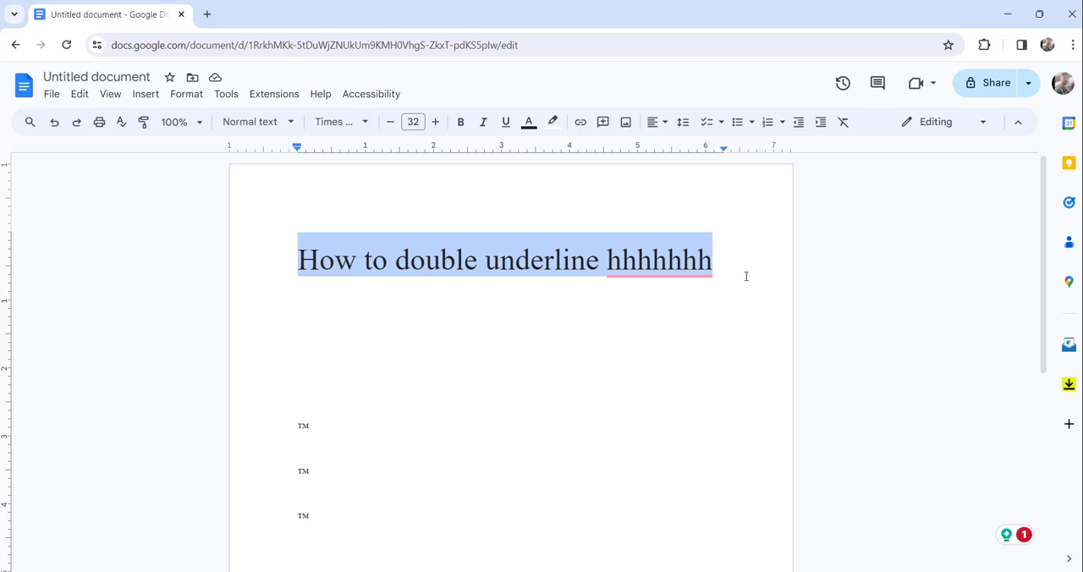
mouse_move(744, 264)
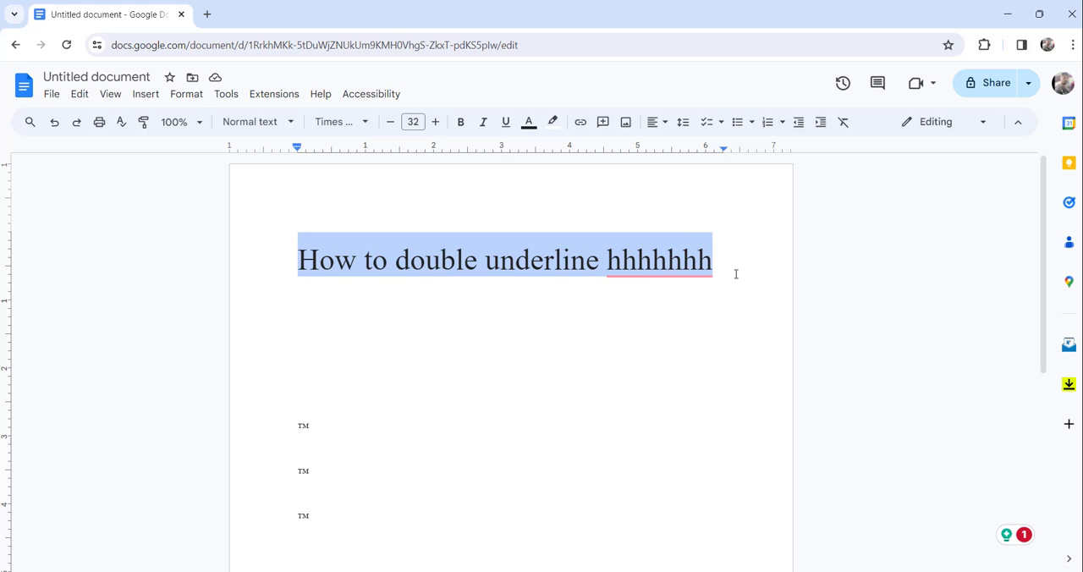
mouse_move(504, 121)
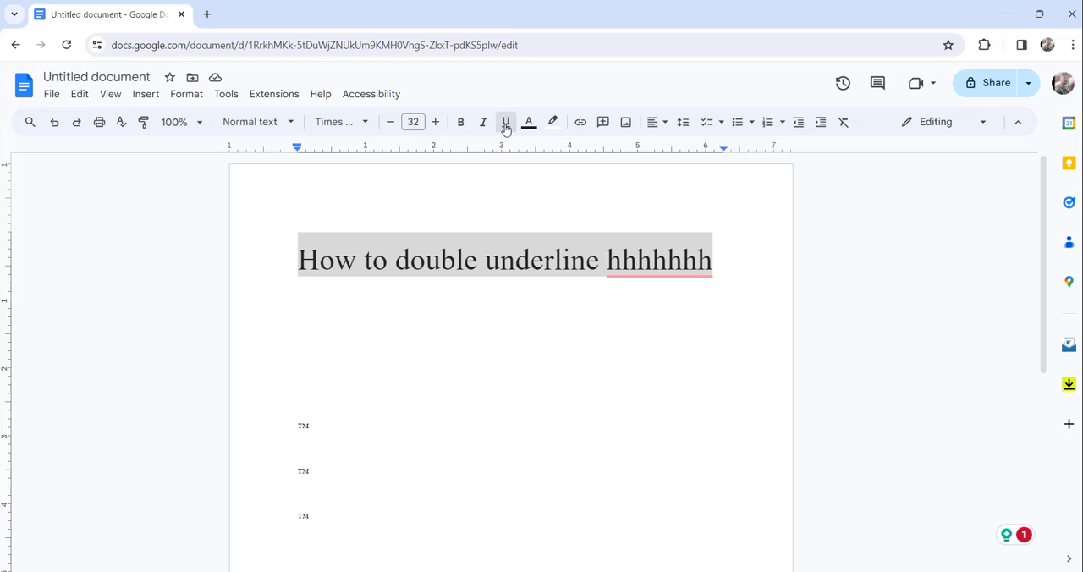
Step: Apply a standard underline to the selected title 'How to double underline hhhhhhh'
click(504, 122)
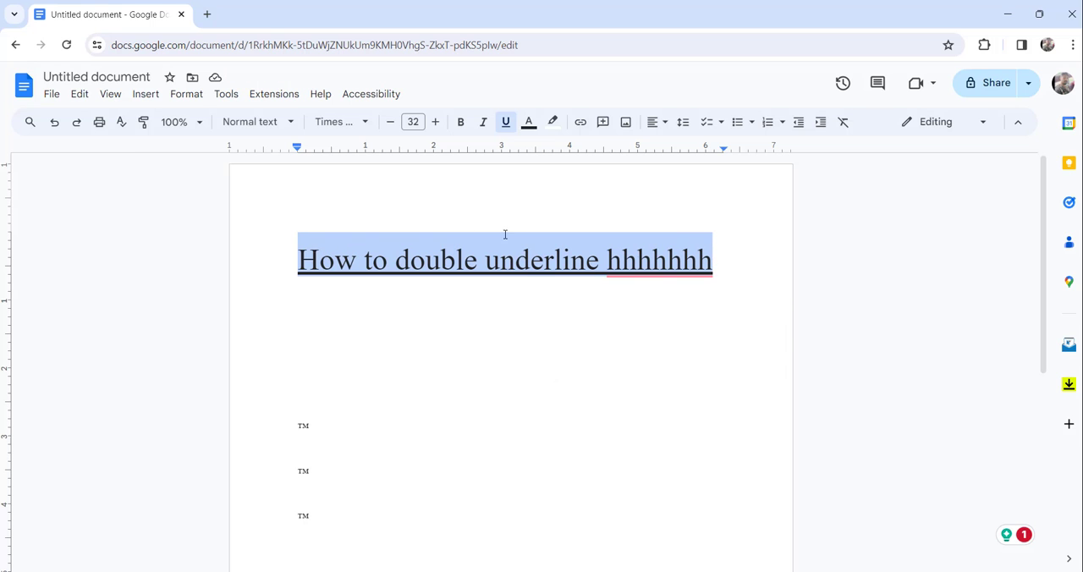
mouse_move(186, 95)
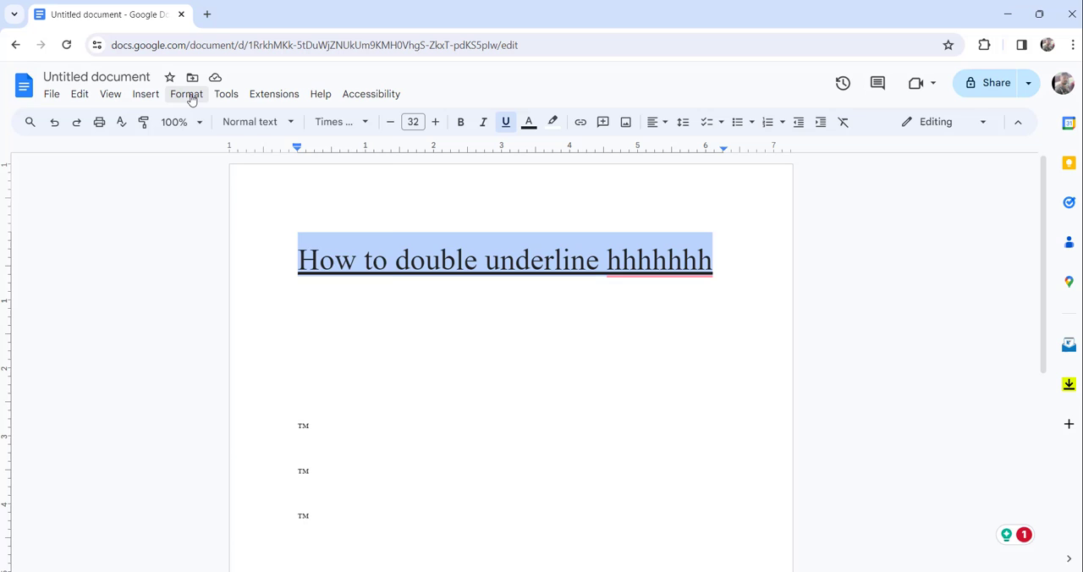
Step: Bring up the Format menu's paragraph style options leading to Borders and shading
click(186, 94)
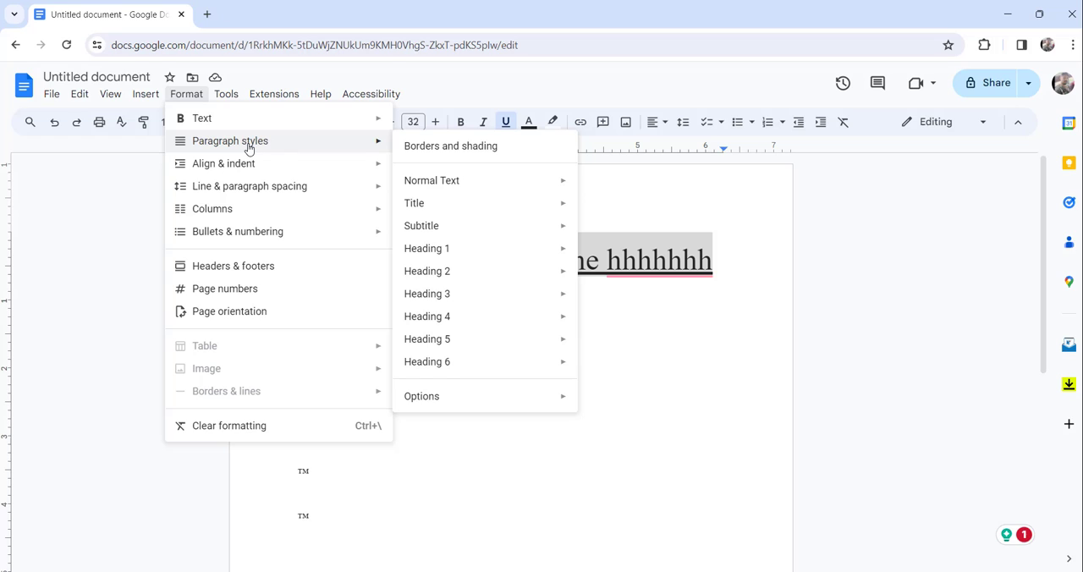
mouse_move(450, 146)
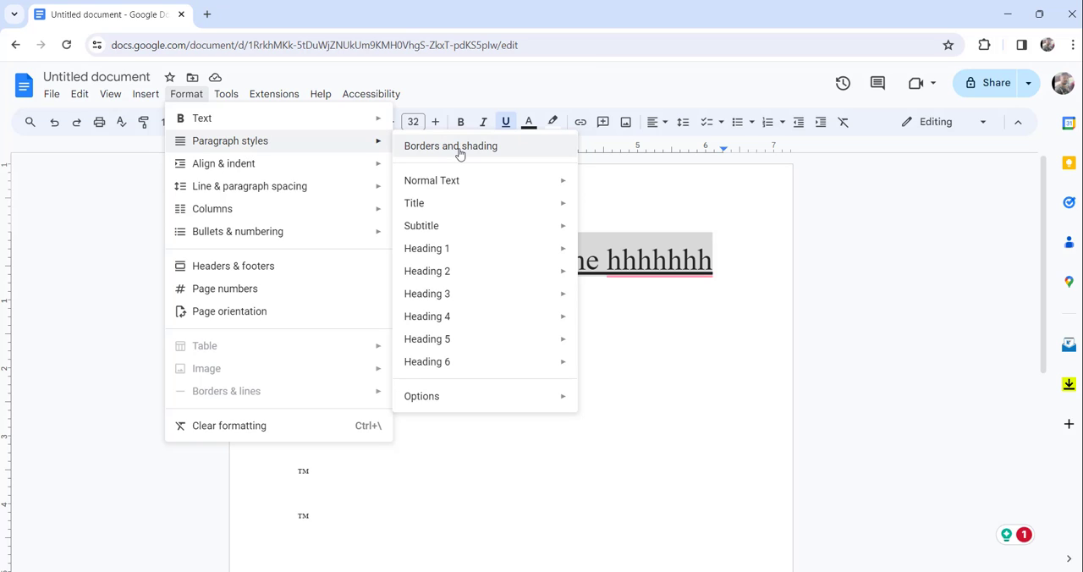
mouse_move(450, 145)
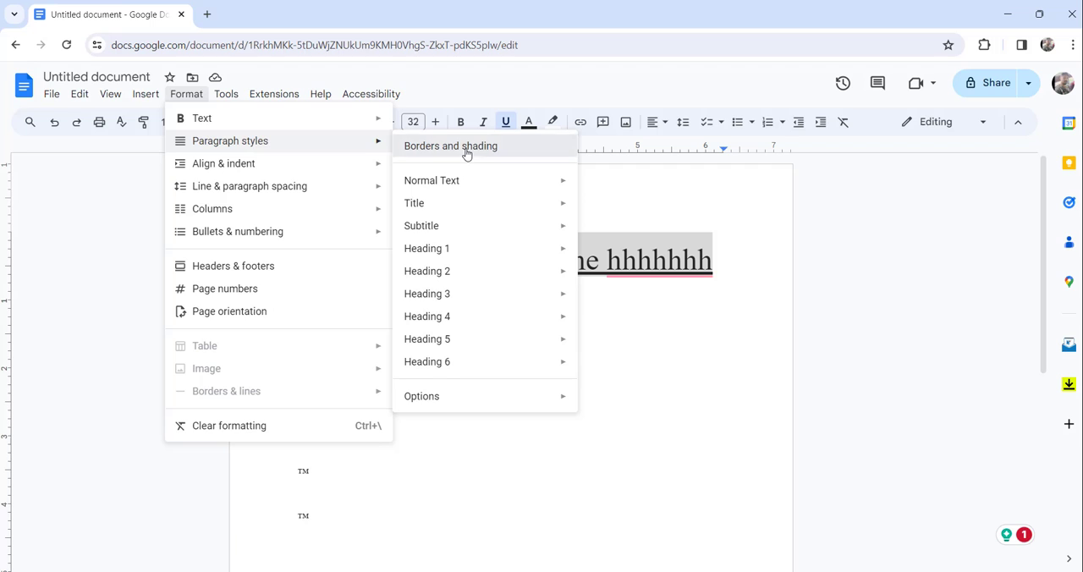
Step: Choose a 1 pt black bottom border for the title paragraph in Borders and shading
click(450, 146)
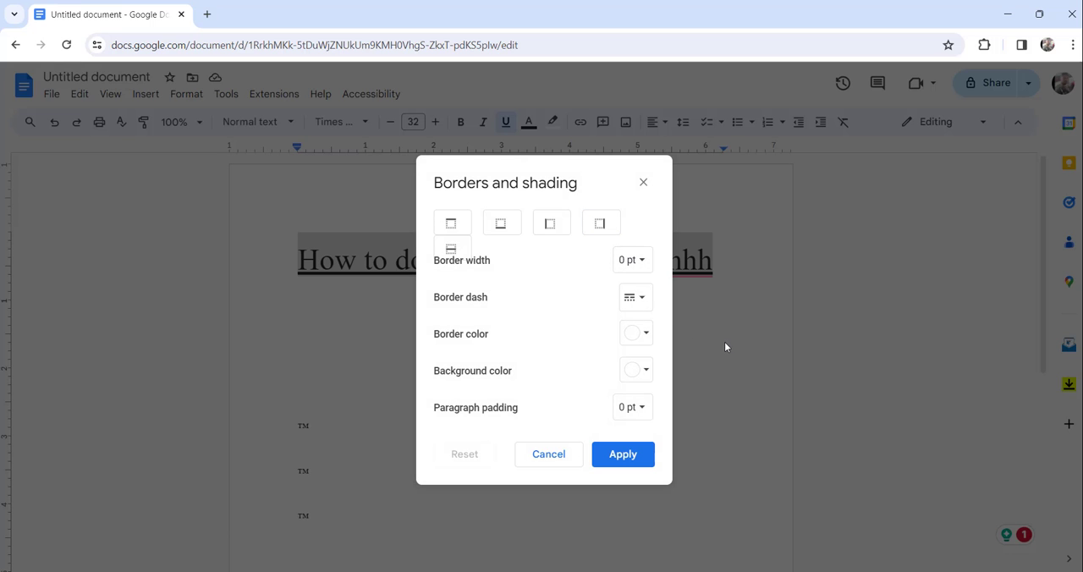
mouse_move(556, 197)
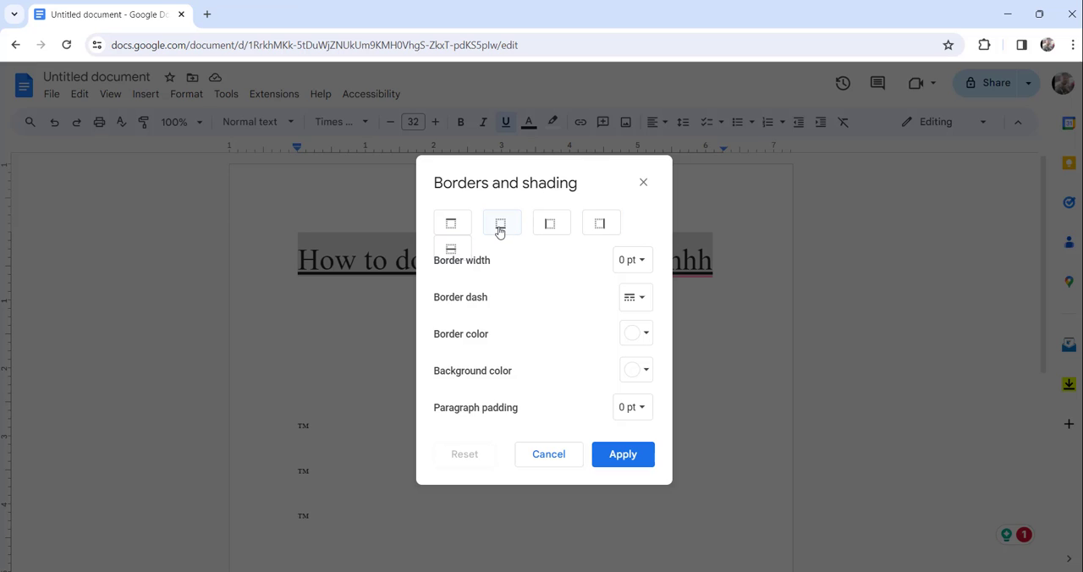
mouse_move(501, 224)
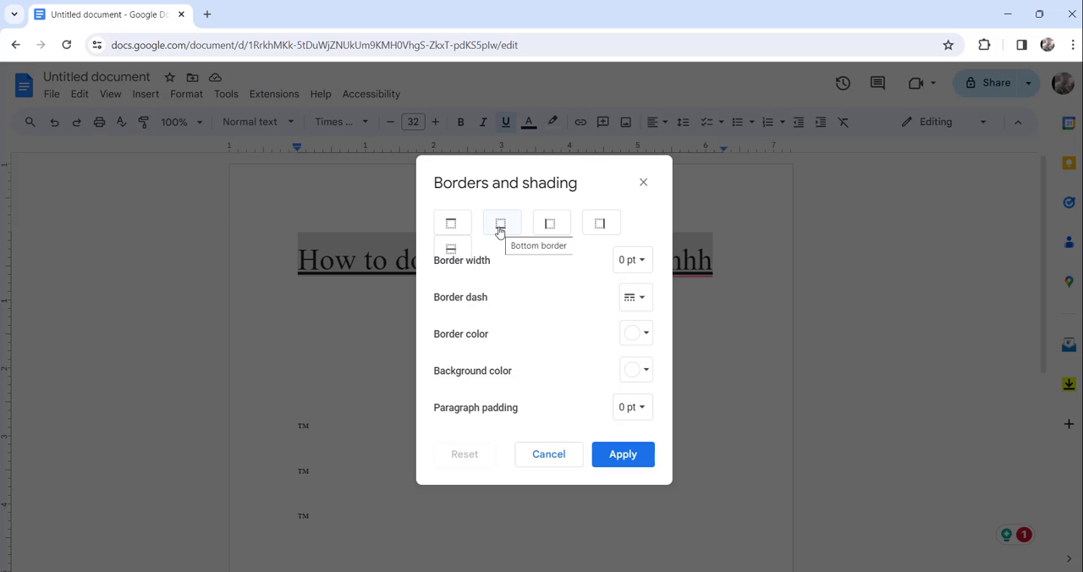
click(501, 223)
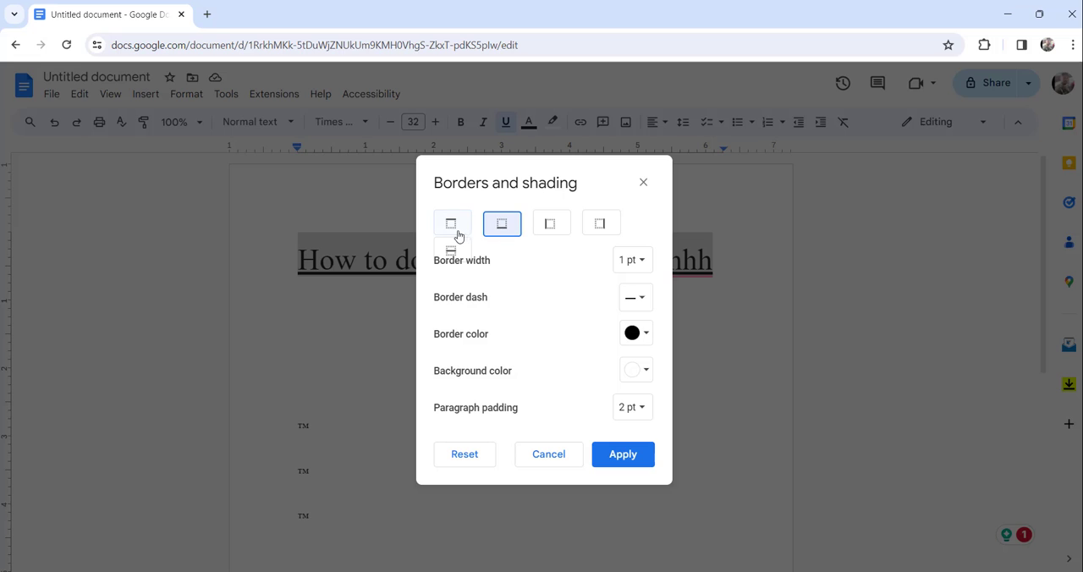
mouse_move(623, 454)
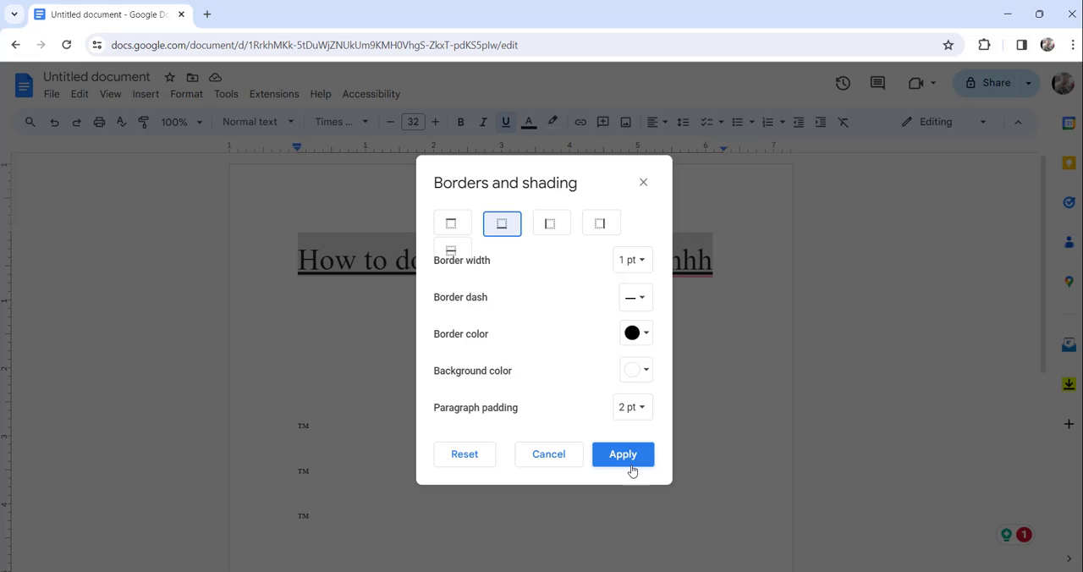
Step: Apply the bottom border and deselect the title to show the double-underline effect
click(623, 454)
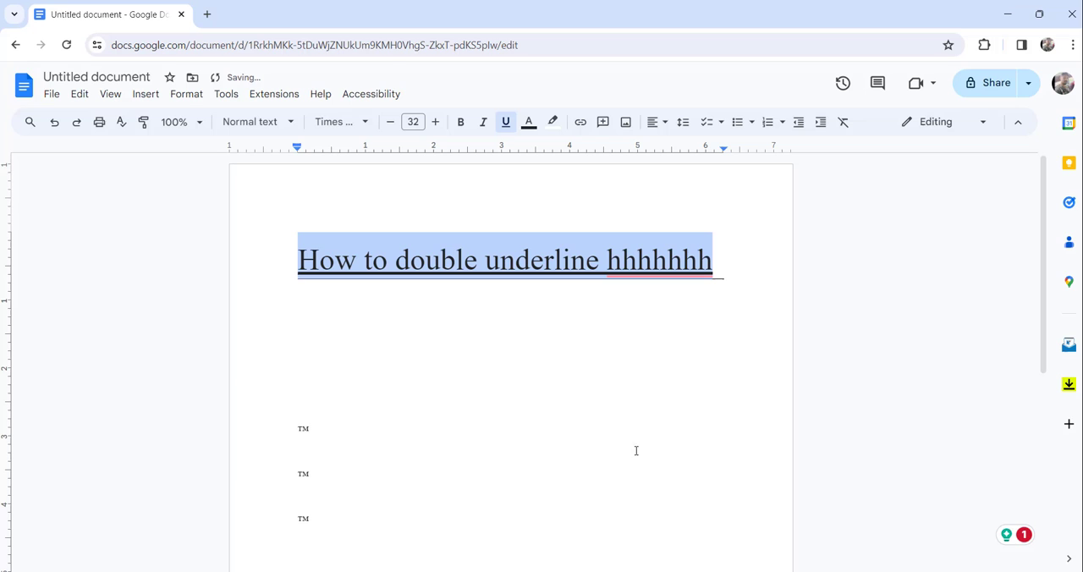
click(325, 295)
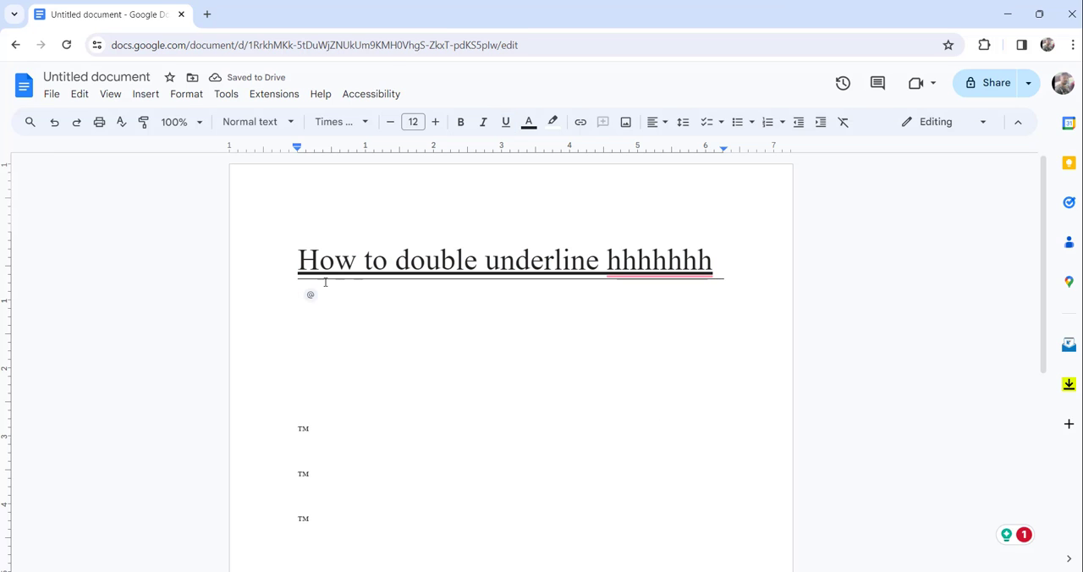
mouse_move(531, 310)
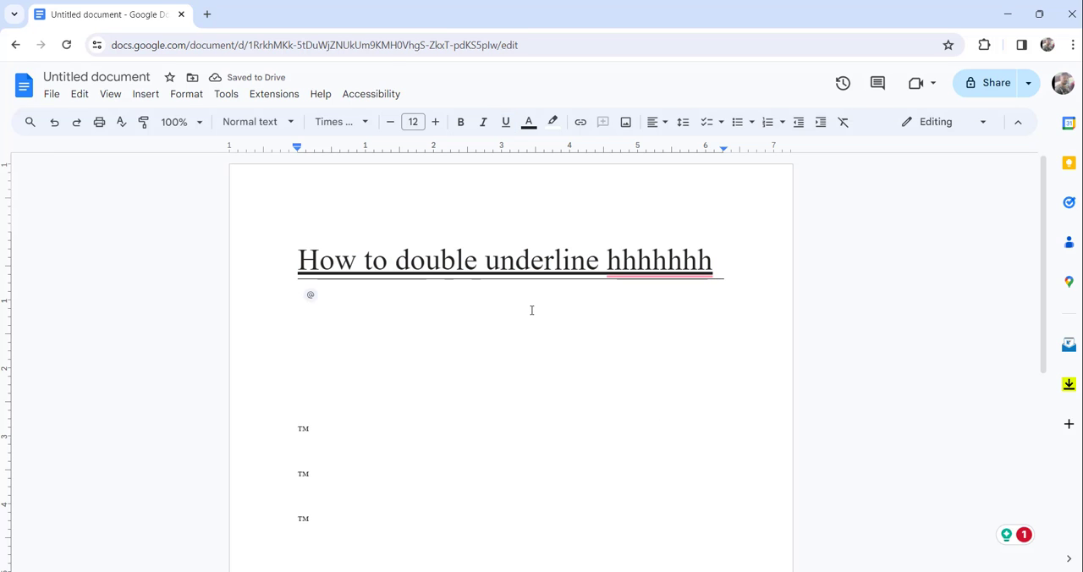
click(658, 261)
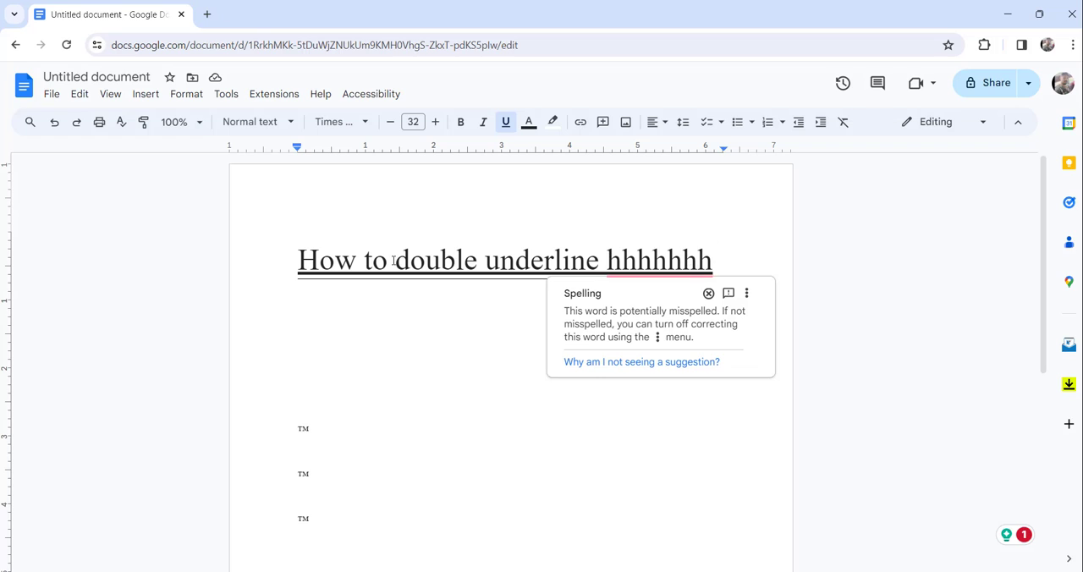